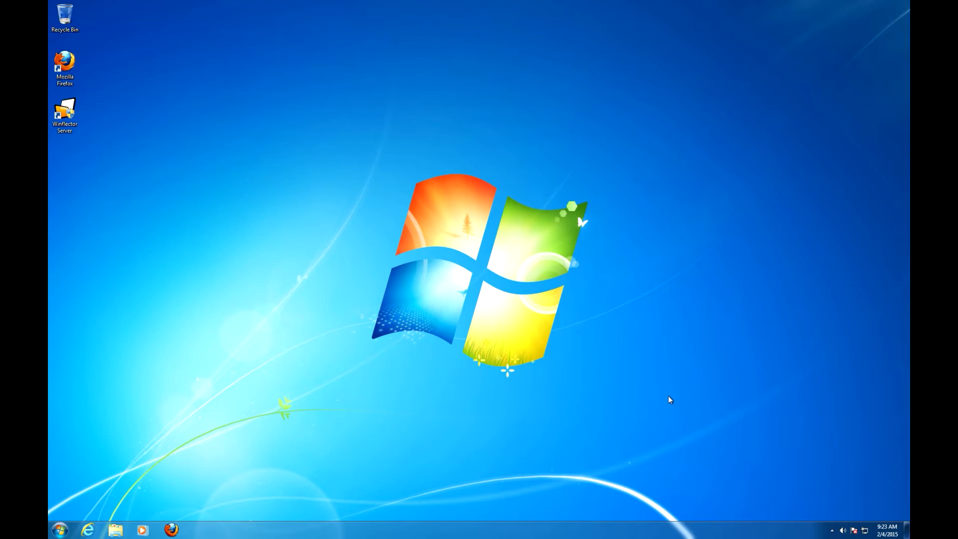
mouse_move(628, 369)
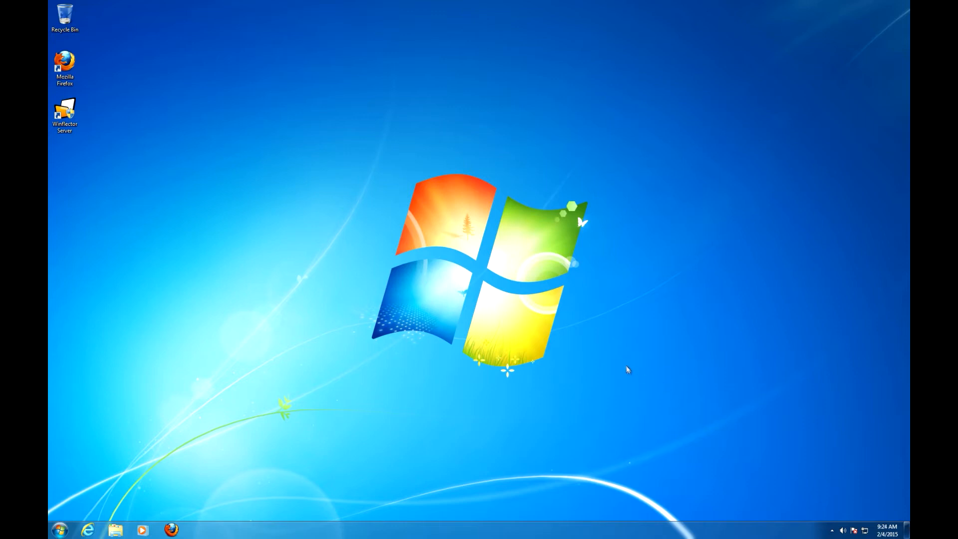
mouse_move(612, 361)
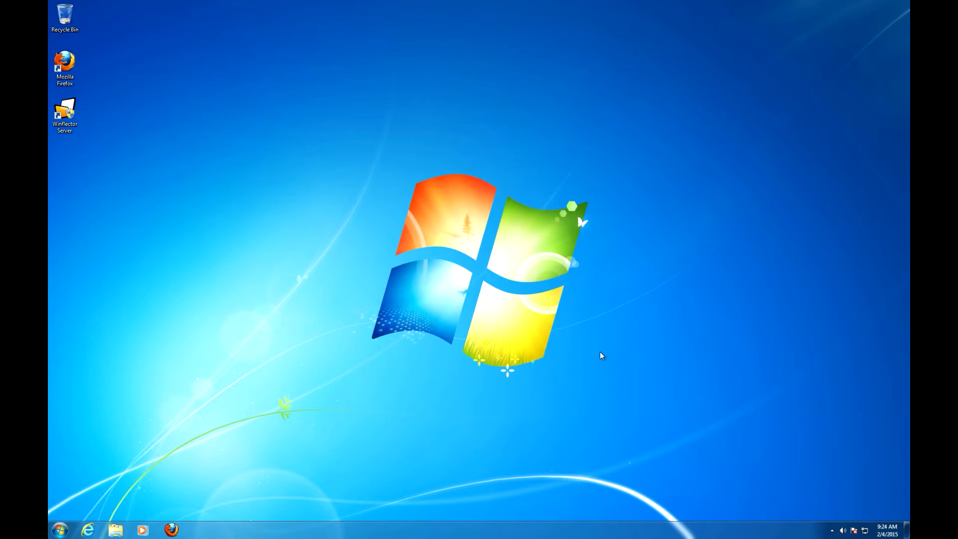
mouse_move(323, 162)
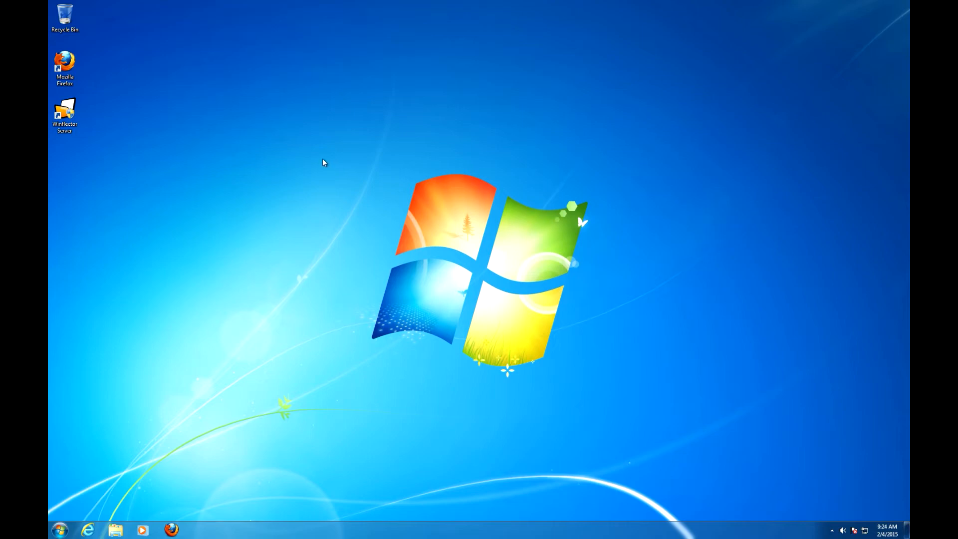
Step: Launch Winflector Server and uncheck 'Disable filesystem mapping' in Options, confirming the restart notice
double_click(64, 110)
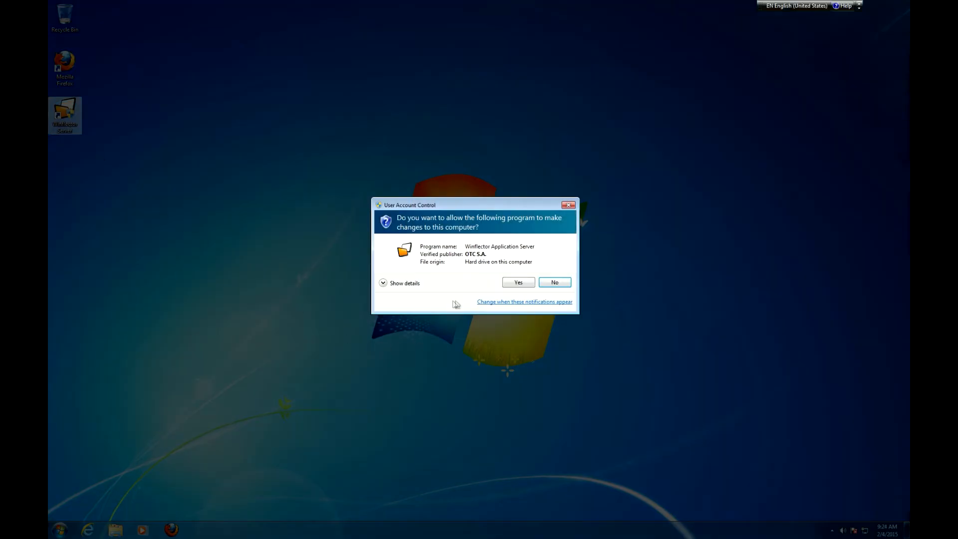
left_click(518, 282)
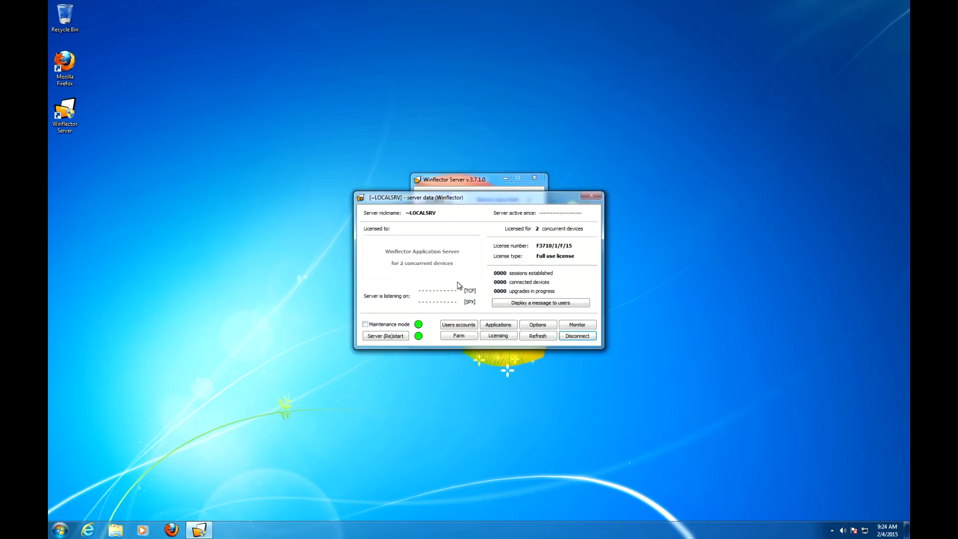
left_click(538, 324)
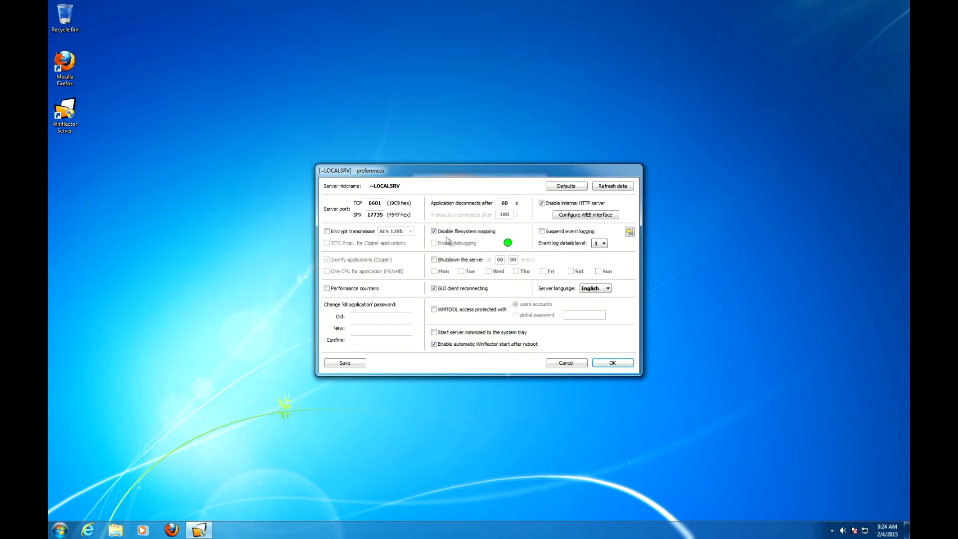
mouse_move(454, 235)
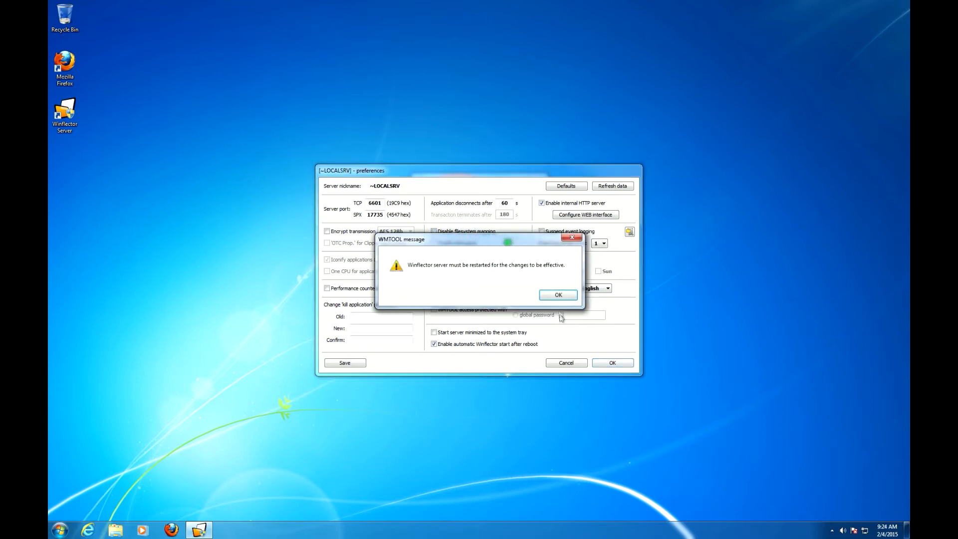
left_click(558, 295)
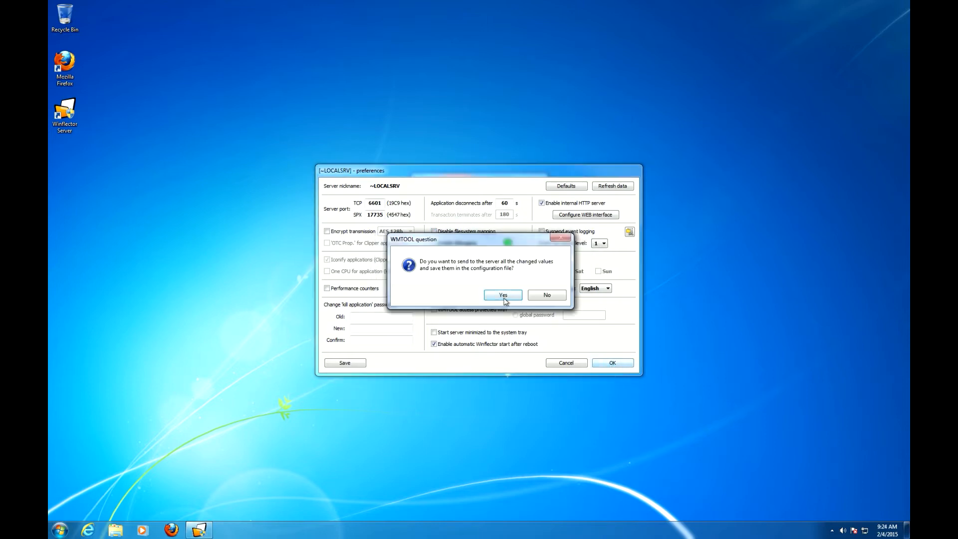
left_click(503, 295)
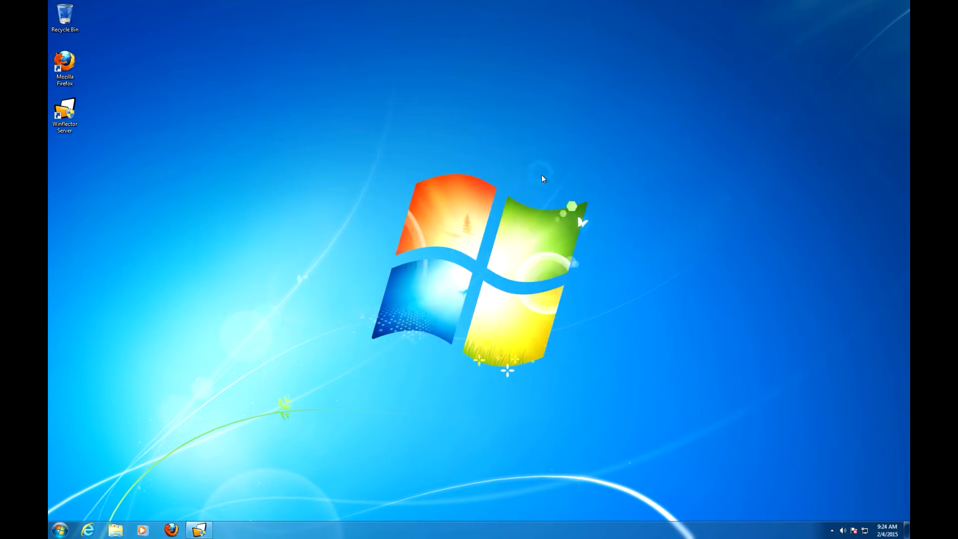
Step: Relaunch Winflector Server with administrator approval and press START in its control window
double_click(64, 109)
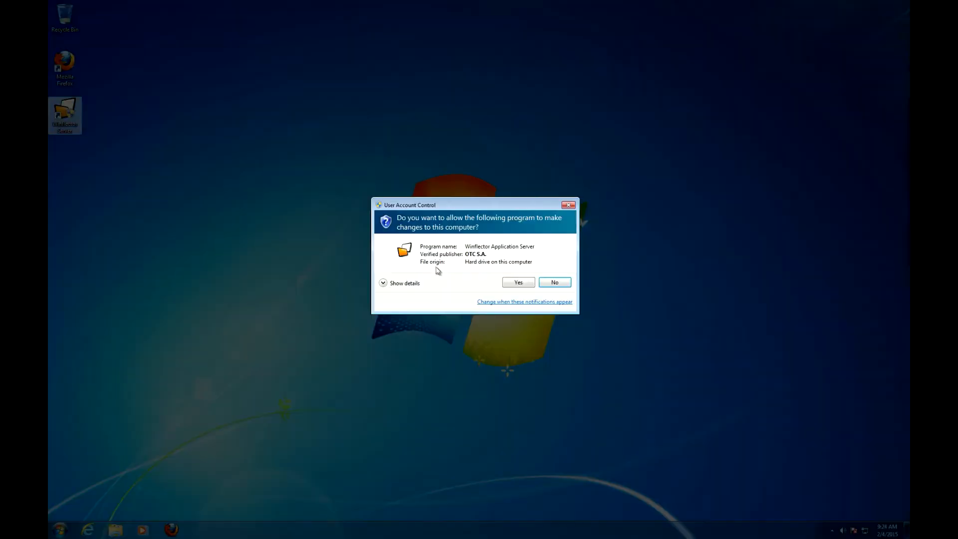
left_click(518, 282)
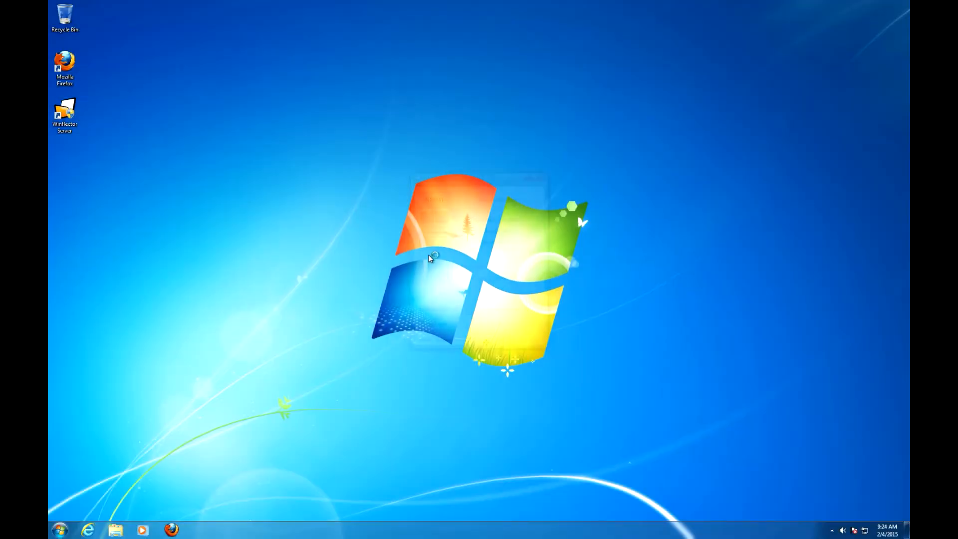
double_click(64, 110)
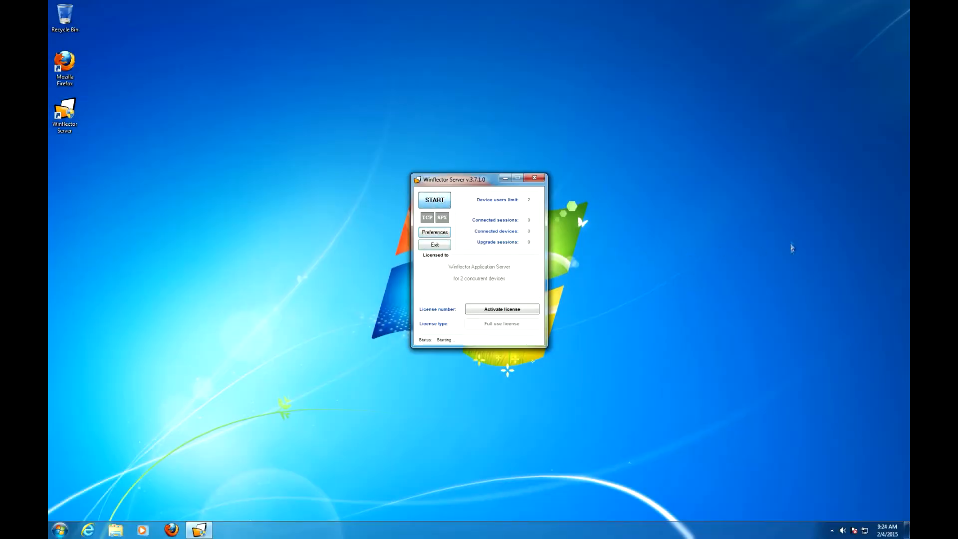
left_click(434, 200)
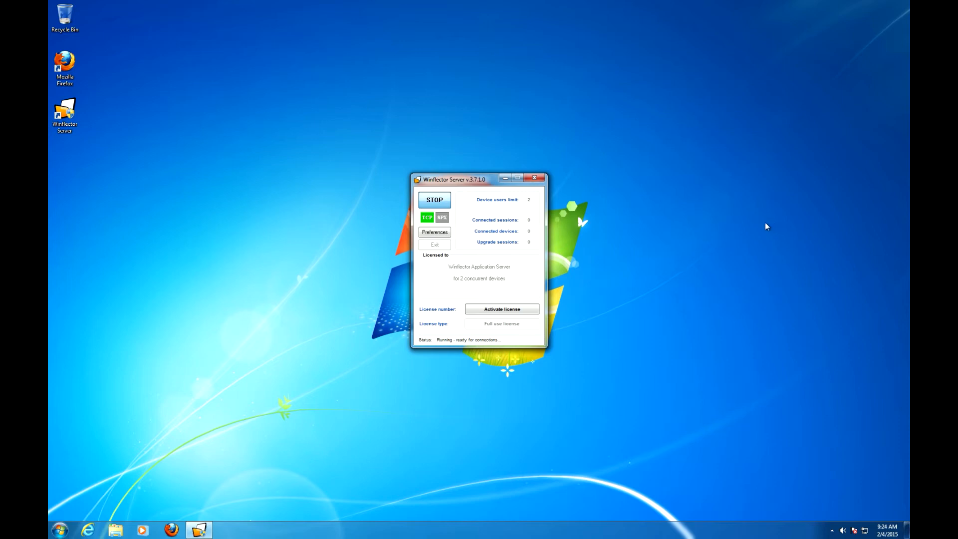
mouse_move(670, 7)
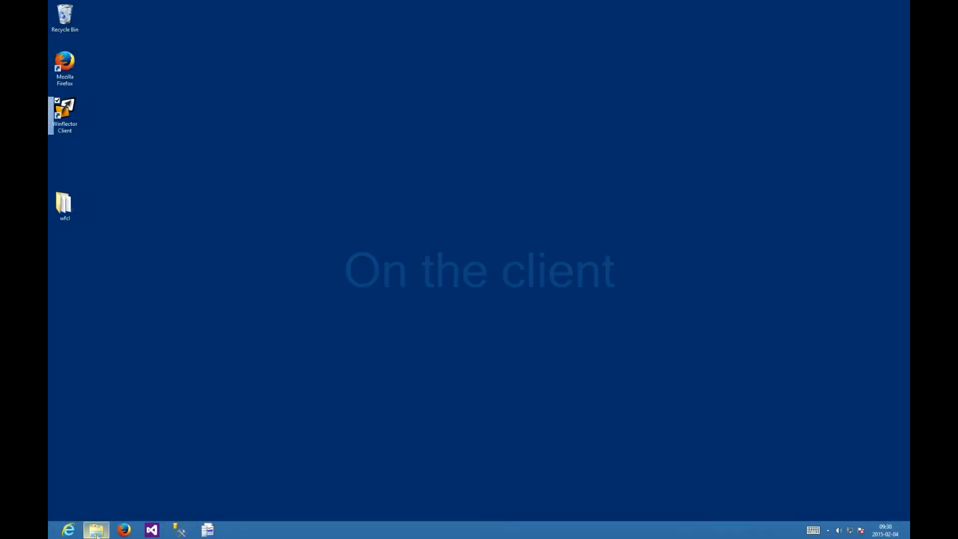
left_click(94, 529)
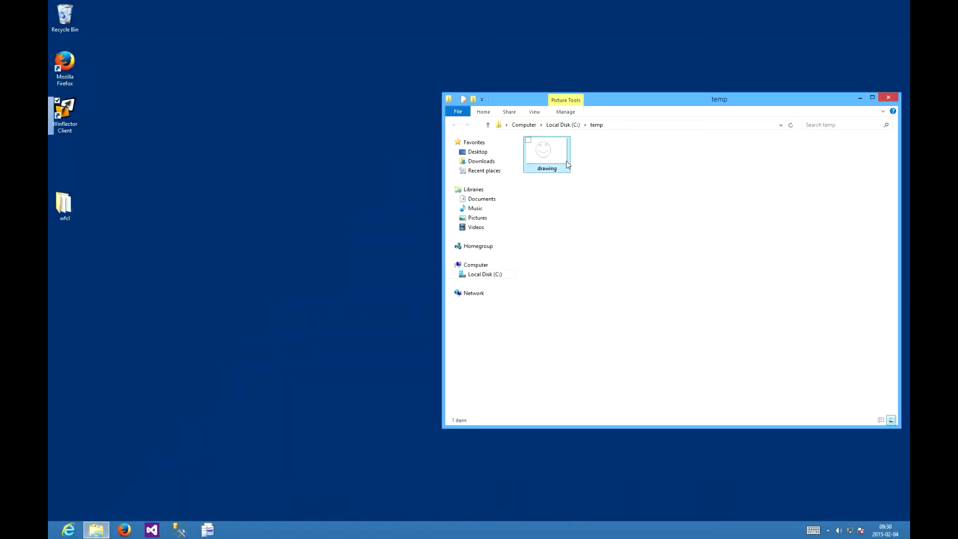
left_click(546, 150)
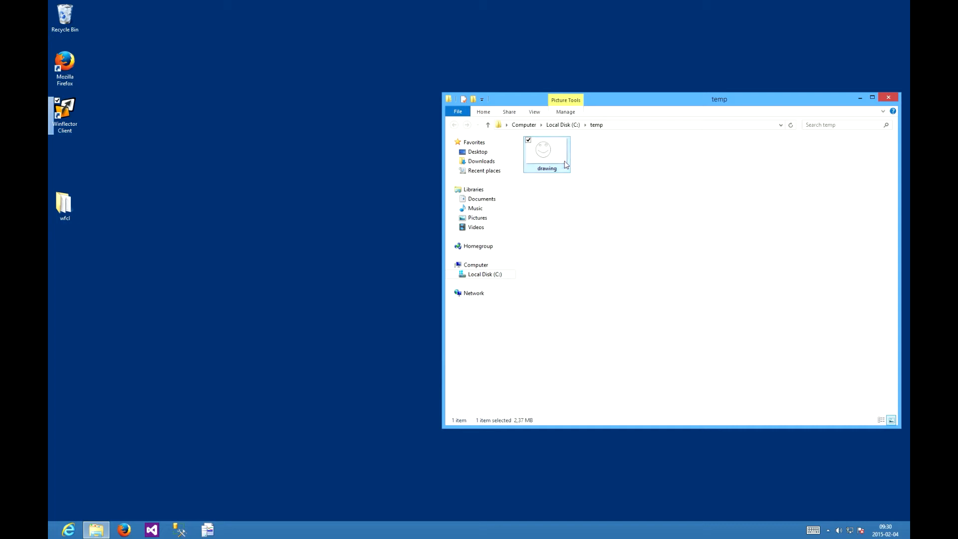
mouse_move(560, 160)
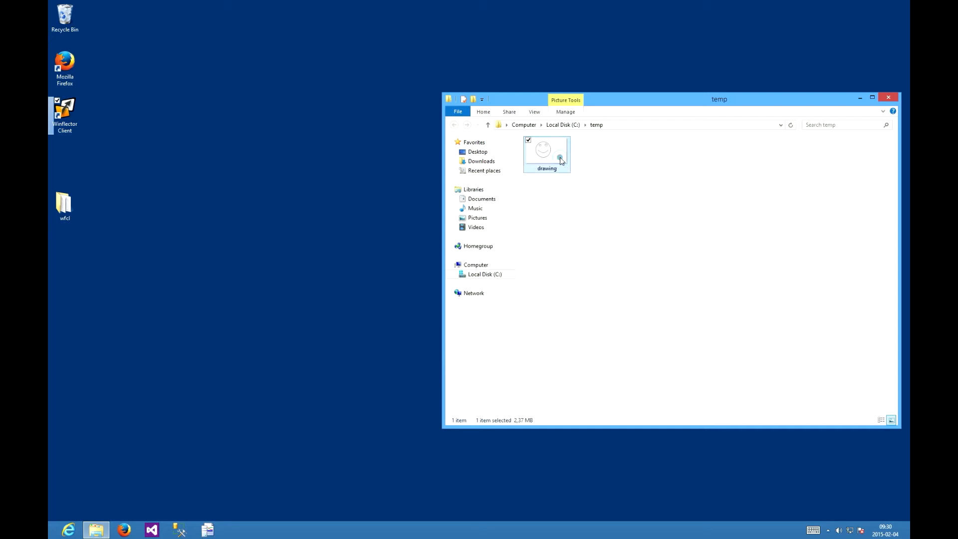
mouse_move(829, 67)
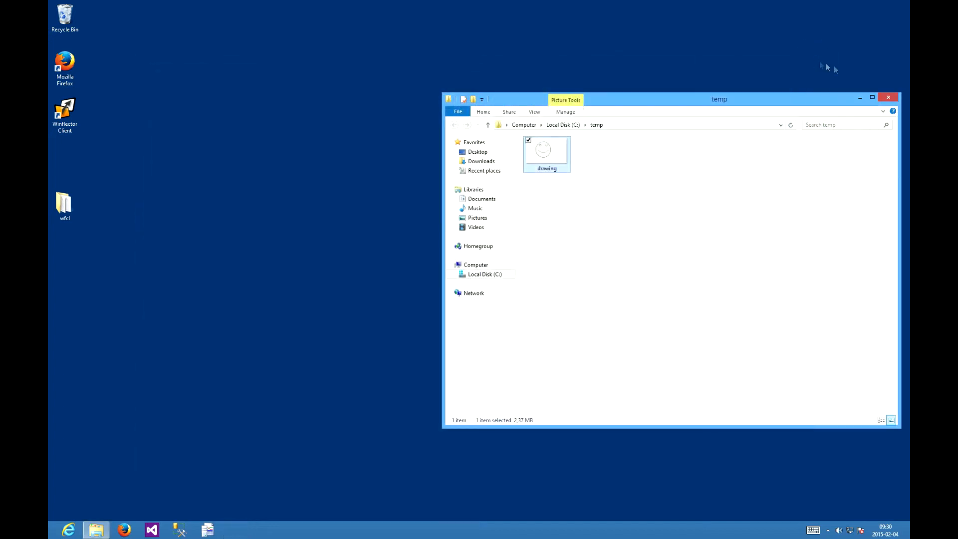
left_click(889, 96)
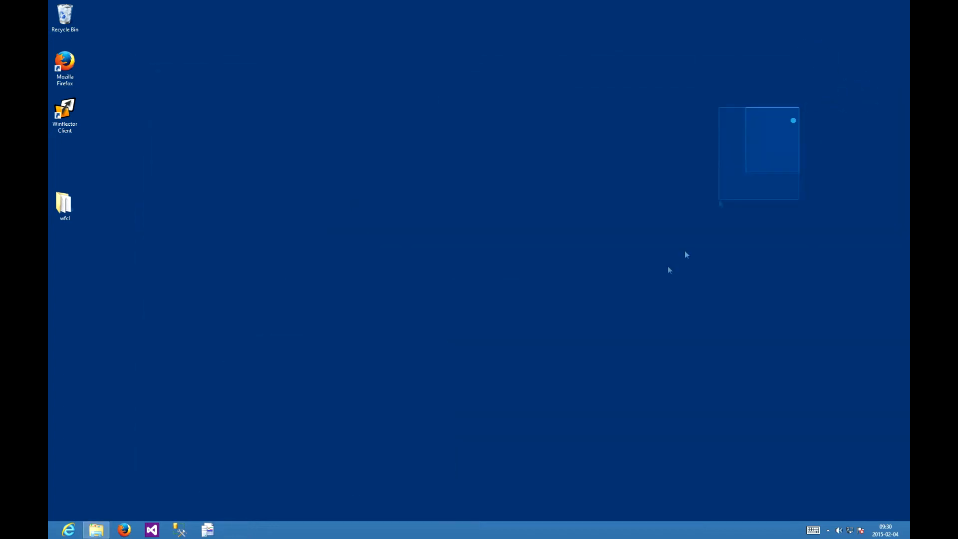
Step: Log in to Winflector Client with the password and show the Applications tab
double_click(63, 110)
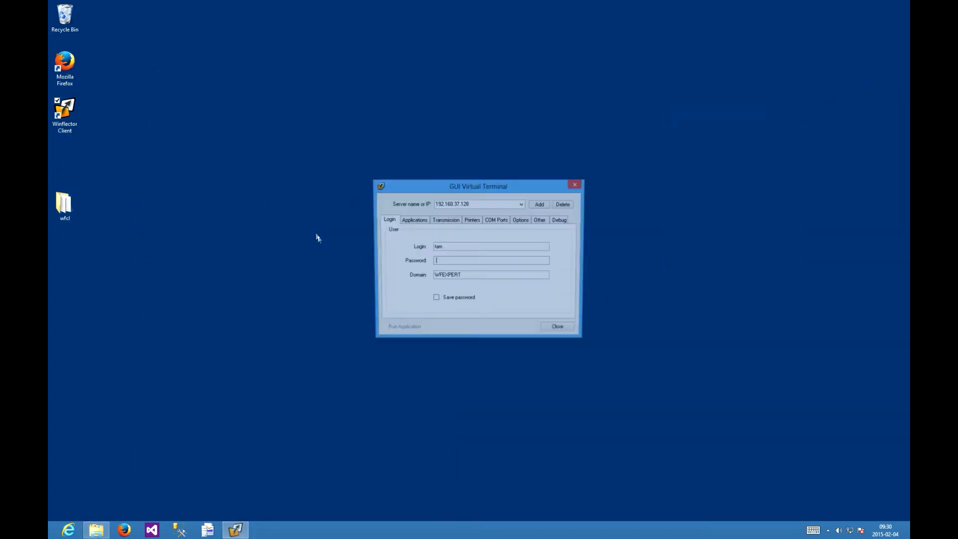
type("••")
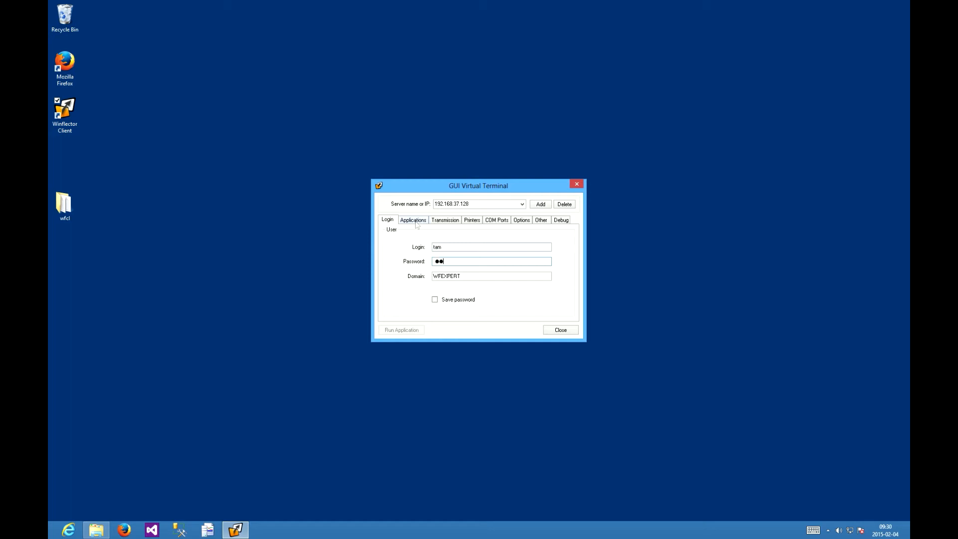
left_click(413, 219)
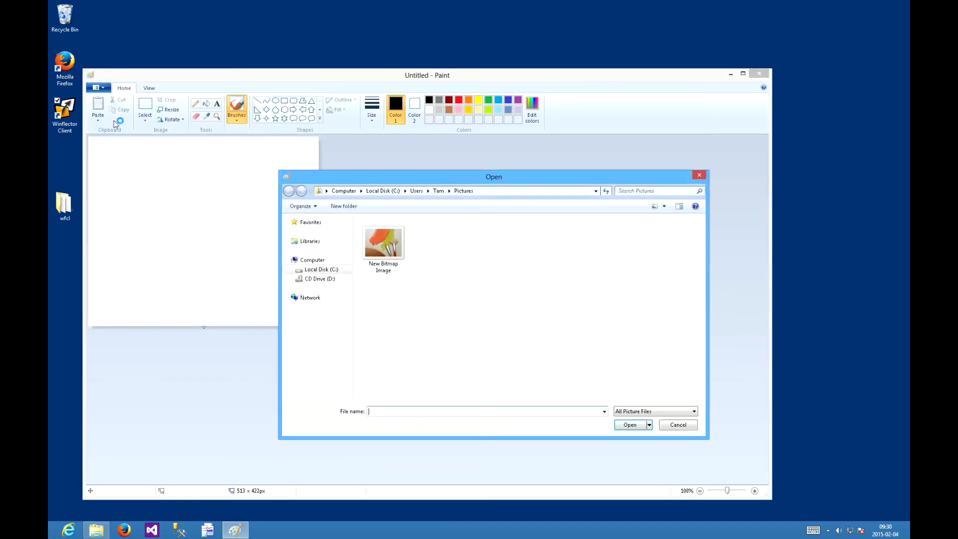
Step: Browse Local Disk (C:) > WfMount > C > temp and open the drawing
left_click(320, 269)
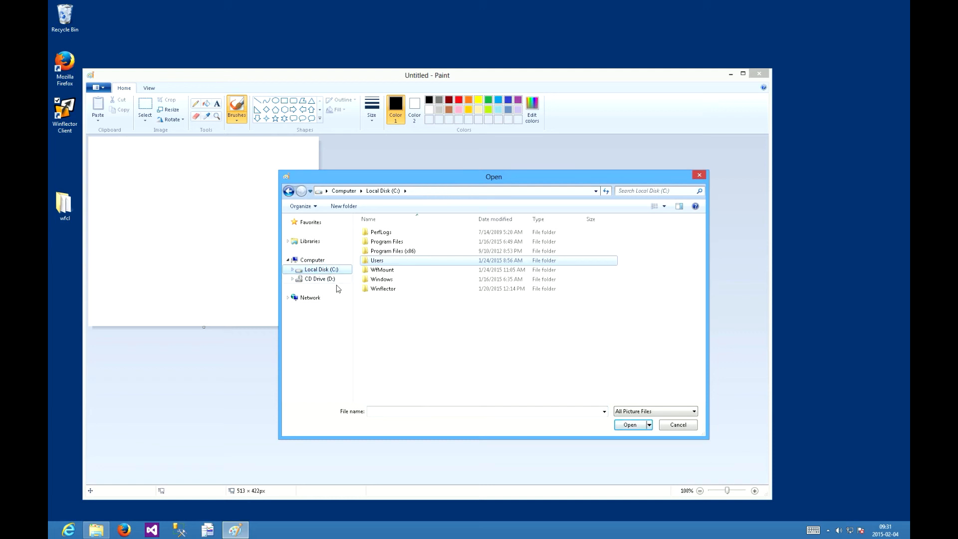
double_click(382, 269)
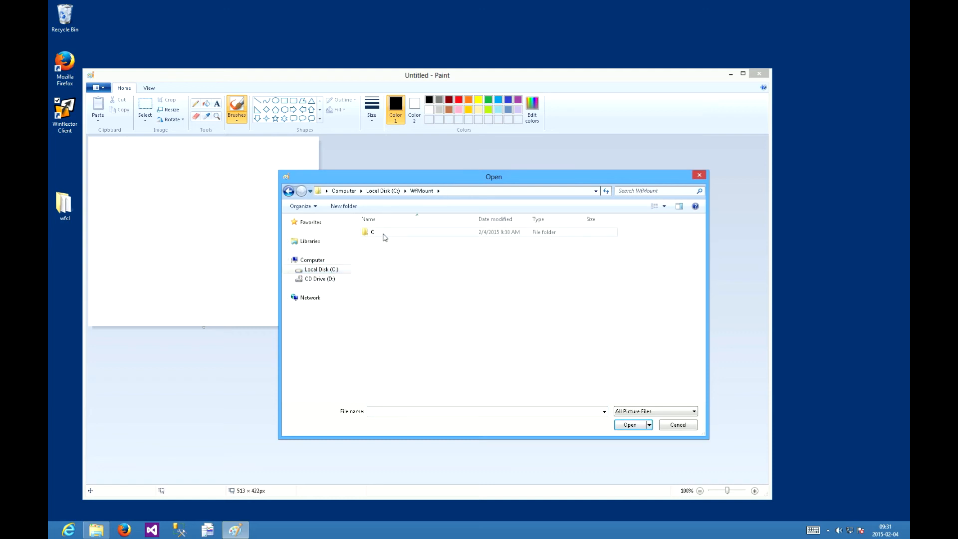
double_click(369, 232)
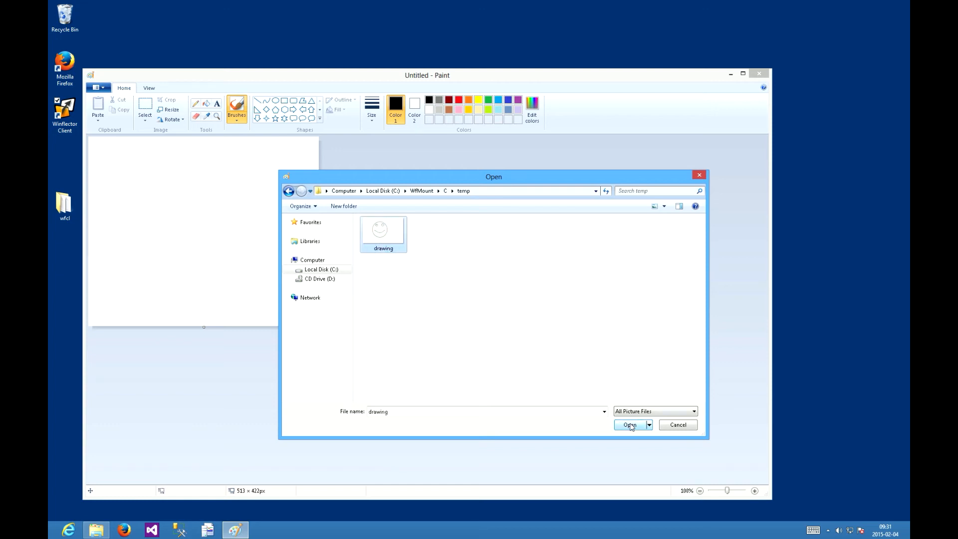
left_click(630, 424)
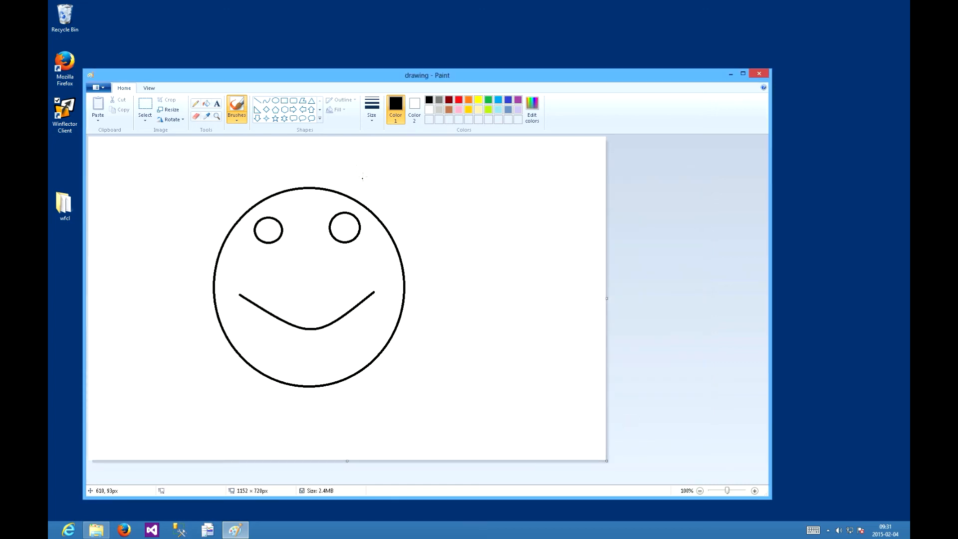
Step: Draw a diagonal line right of the smiley face and begin closing remote Paint
left_click_drag(420, 185, 466, 275)
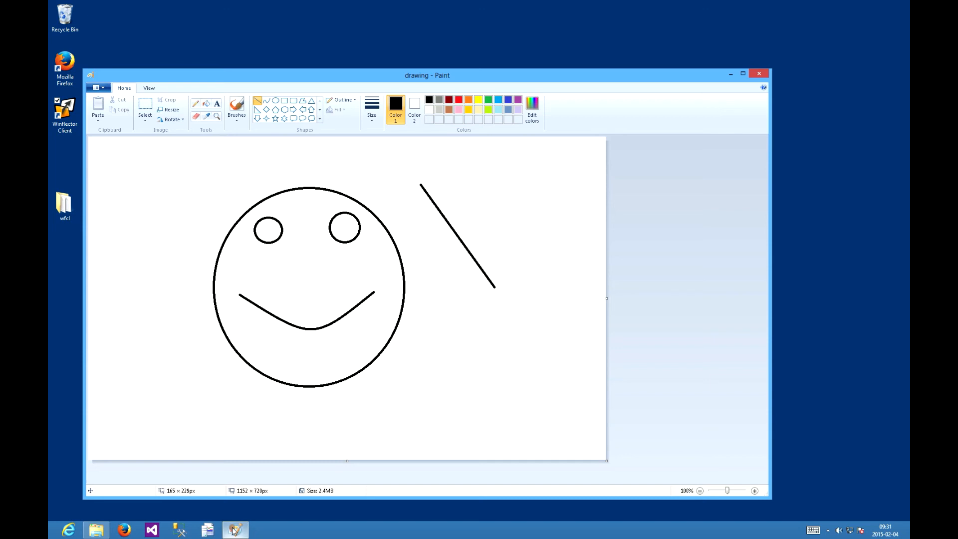
right_click(233, 530)
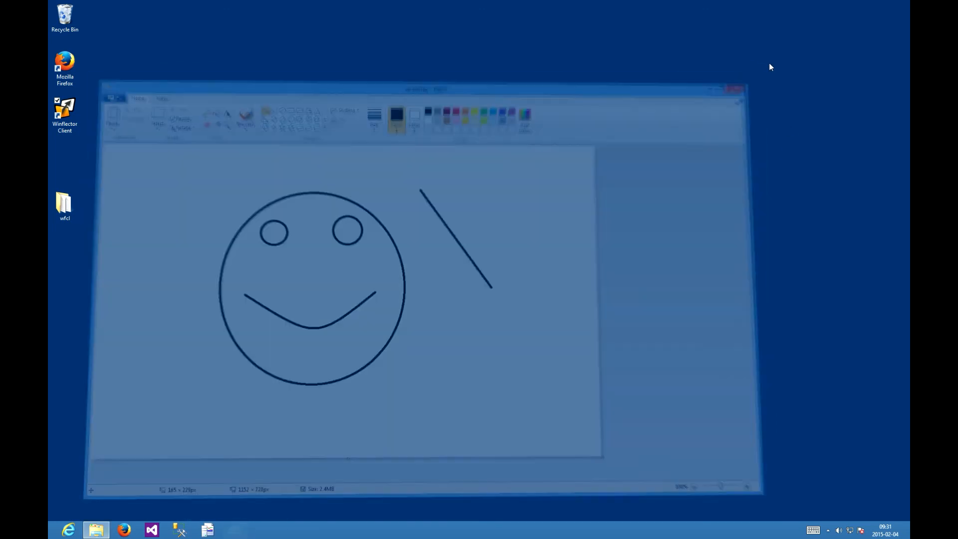
Step: Open the local drawing from C:\temp to check that the diagonal line was saved
left_click(95, 530)
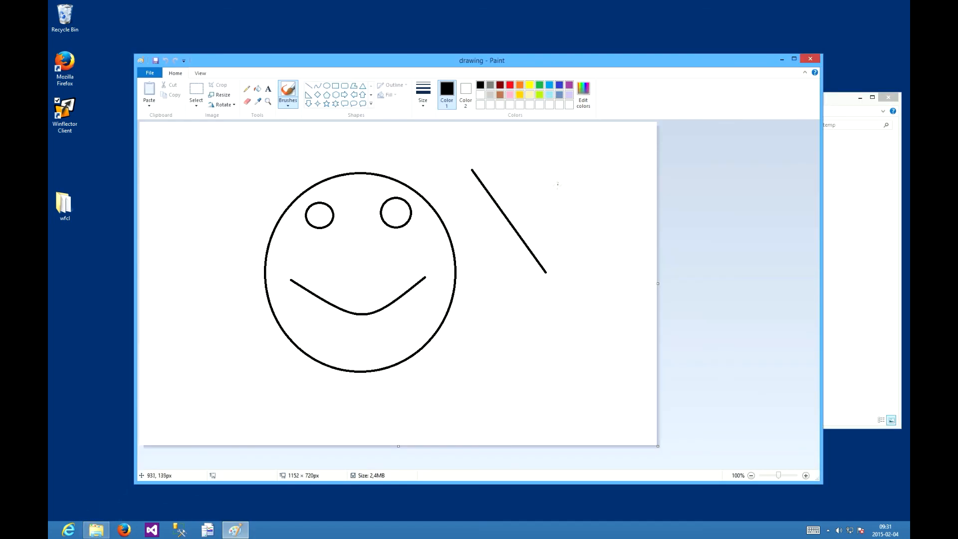
mouse_move(475, 191)
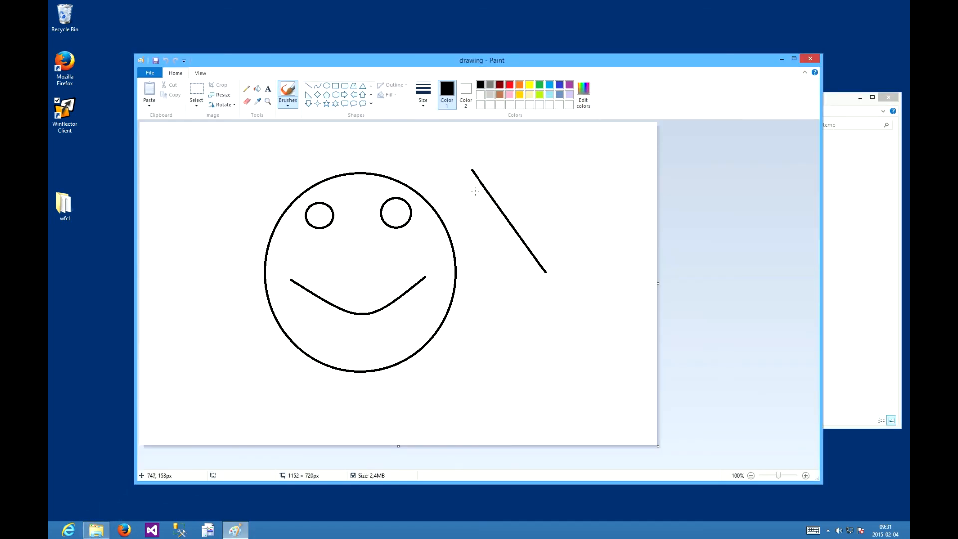
mouse_move(475, 191)
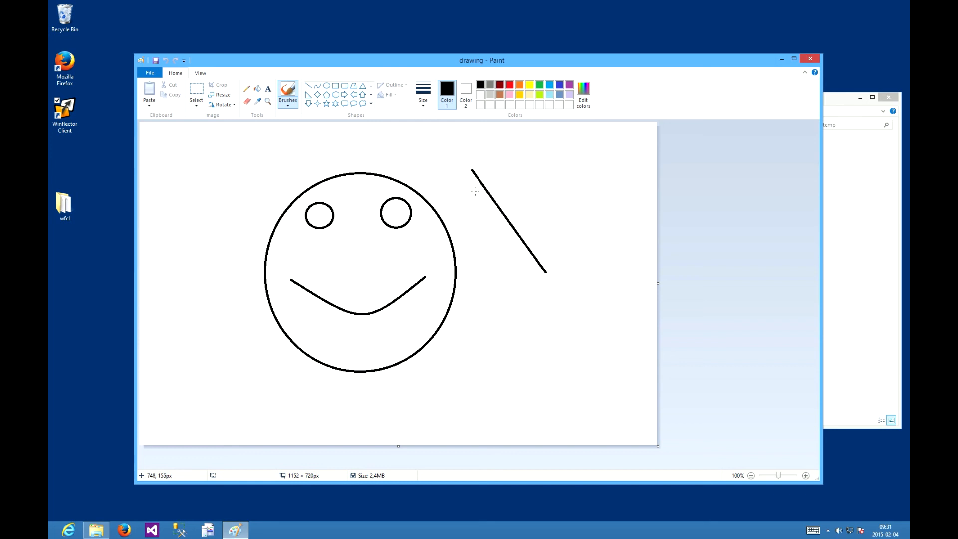